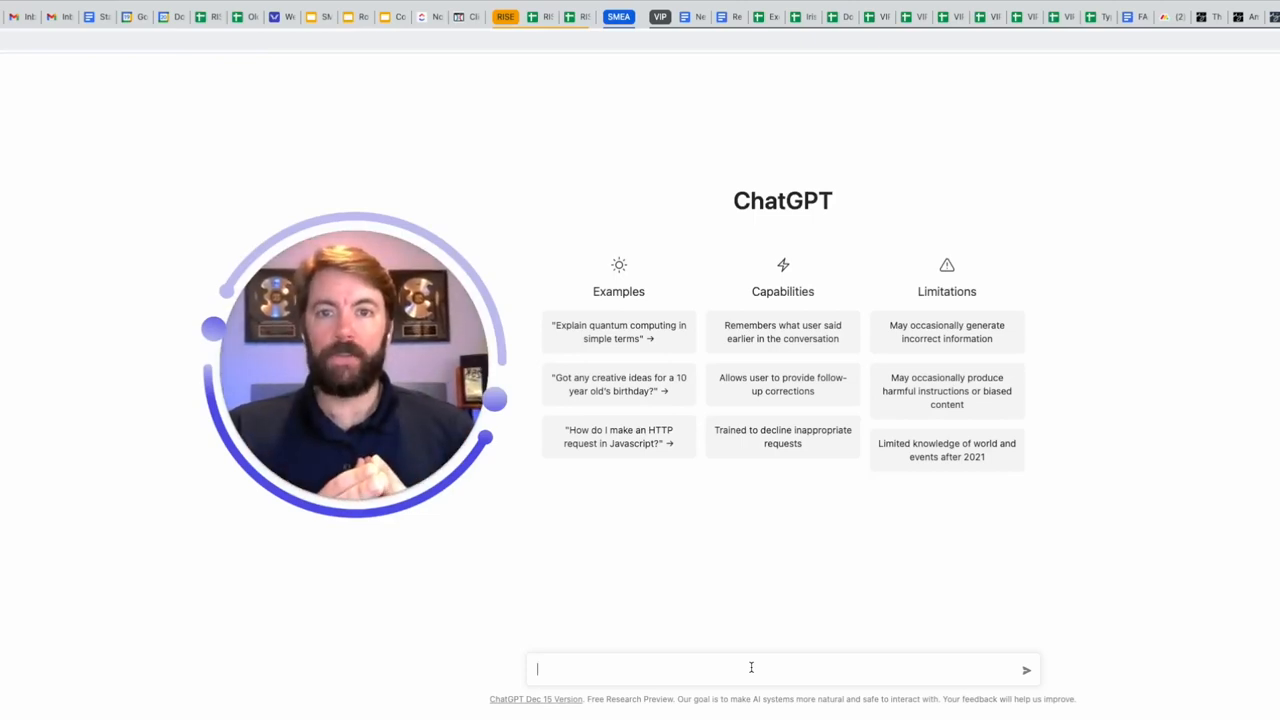
Send the prompt asking ChatGPT to list 5 local small business niches for 2023.
text(List 5 local small business niches that could work well i)
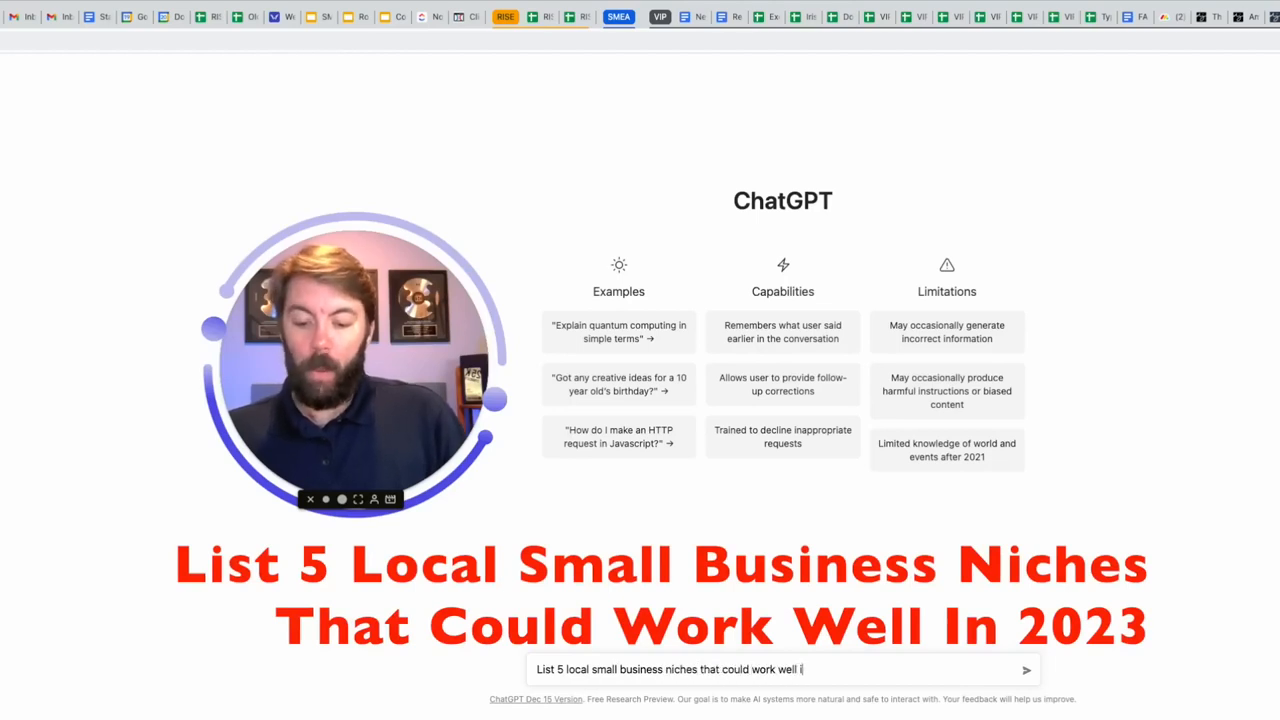
click(1026, 669)
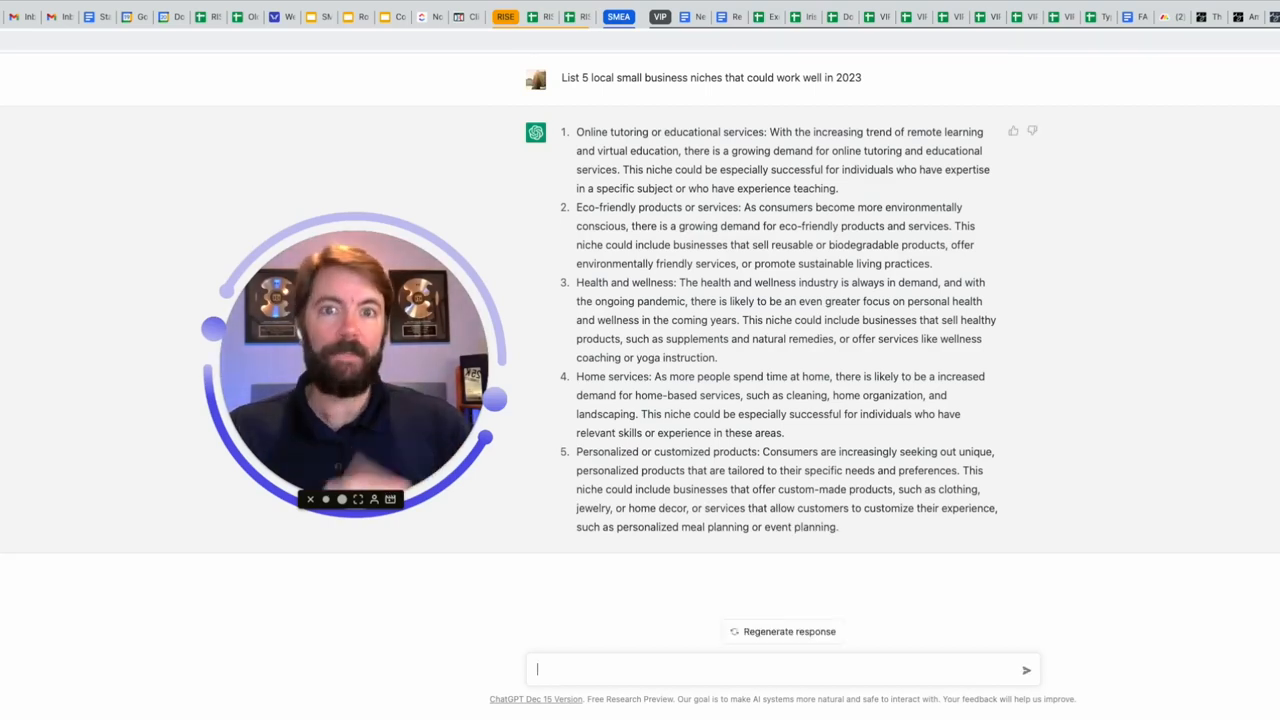
Ask ChatGPT to niche down to 5 local brick and mortar service businesses.
text(Niche down to 5 local brick and morta)
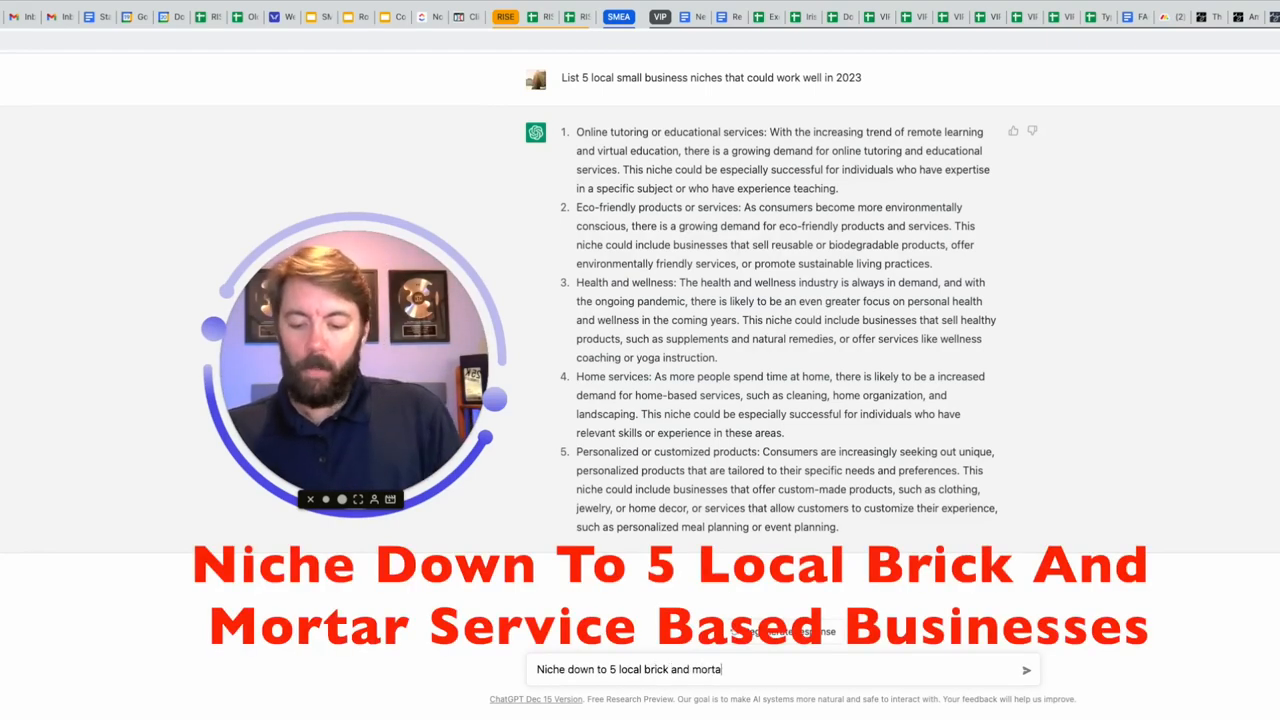
click(1026, 669)
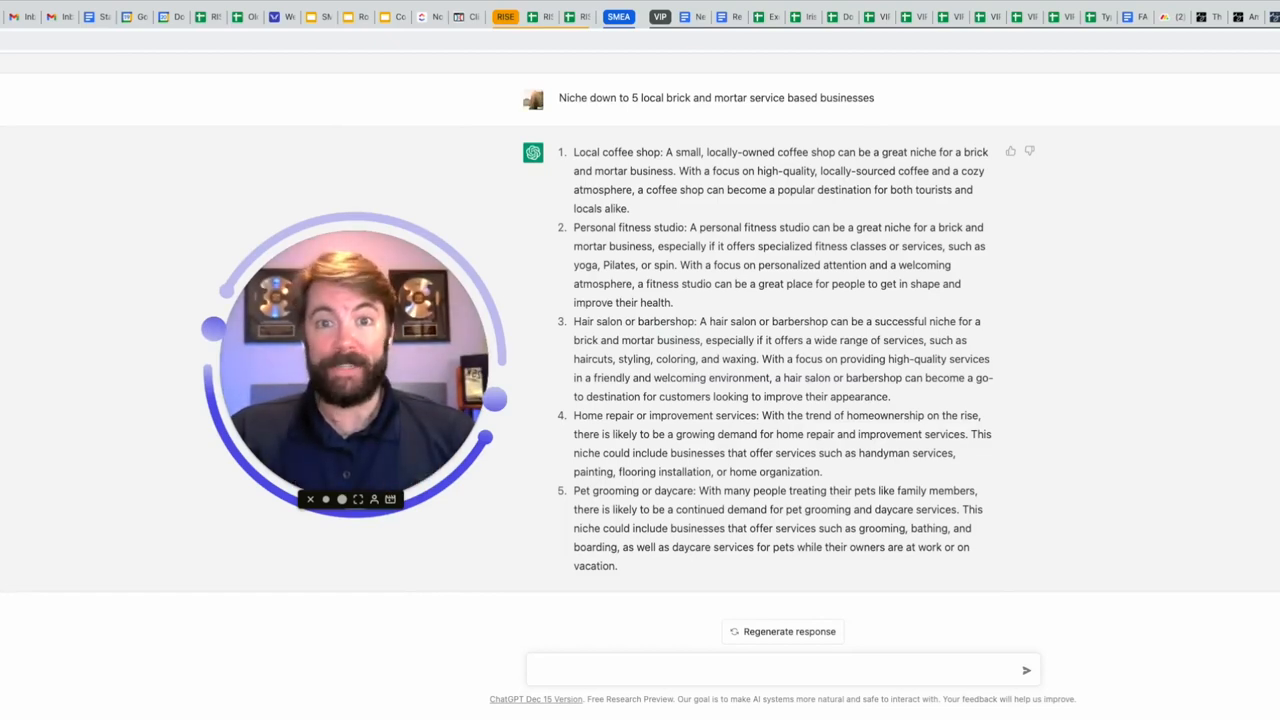
Request a witty pet grooming marketing agency name, then 5 more alternatives.
text(Come up with a witty ma)
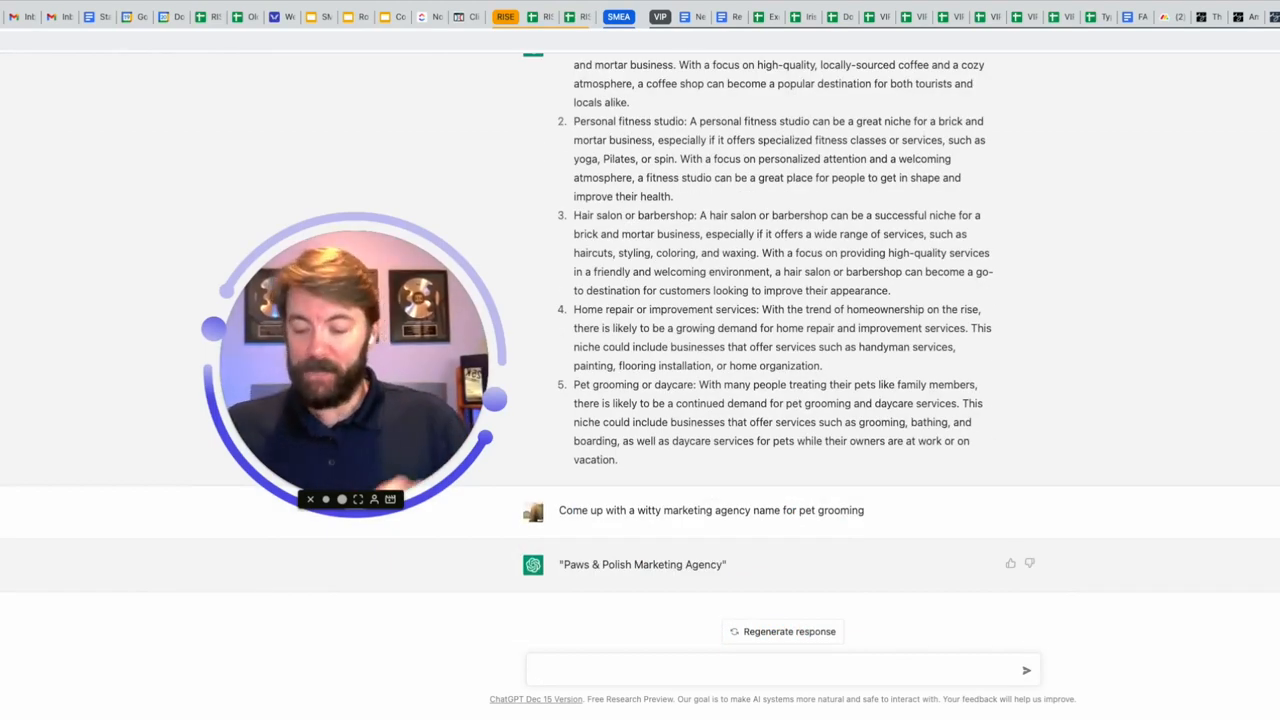
text(Come up with 5)
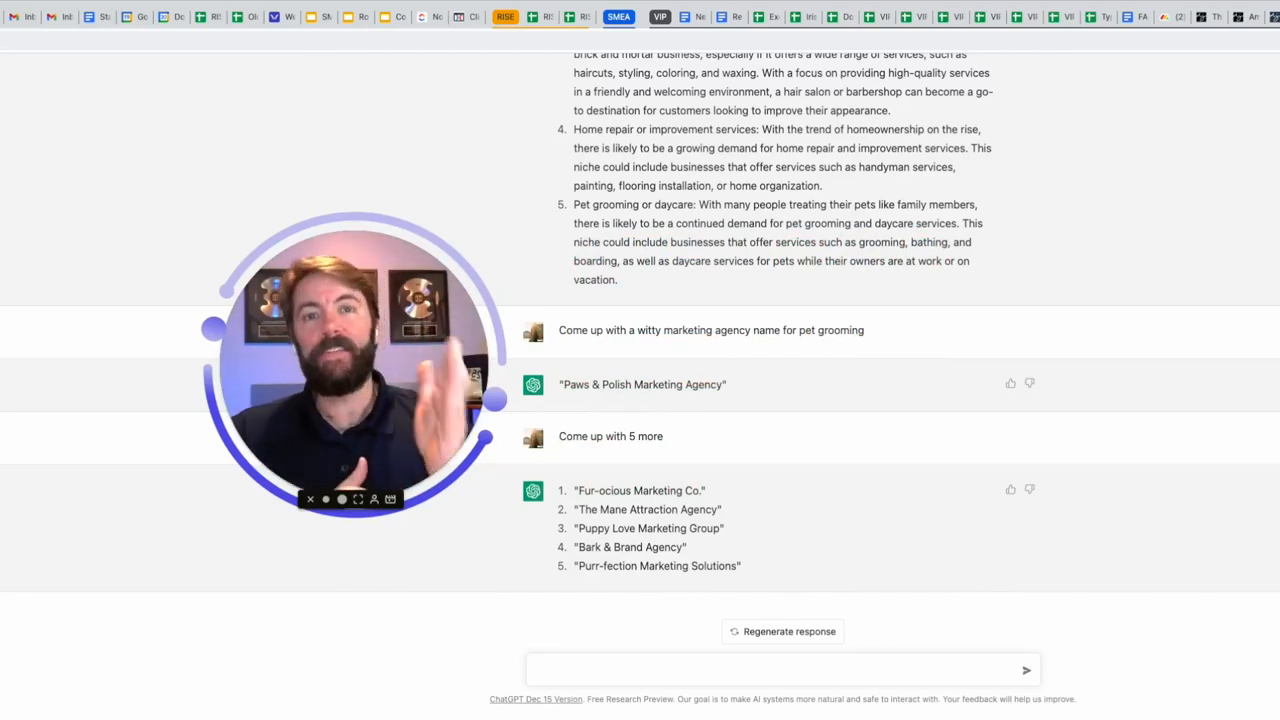
Request a social media ad, then target pet grooming companies using agency name #2.
text(write a)
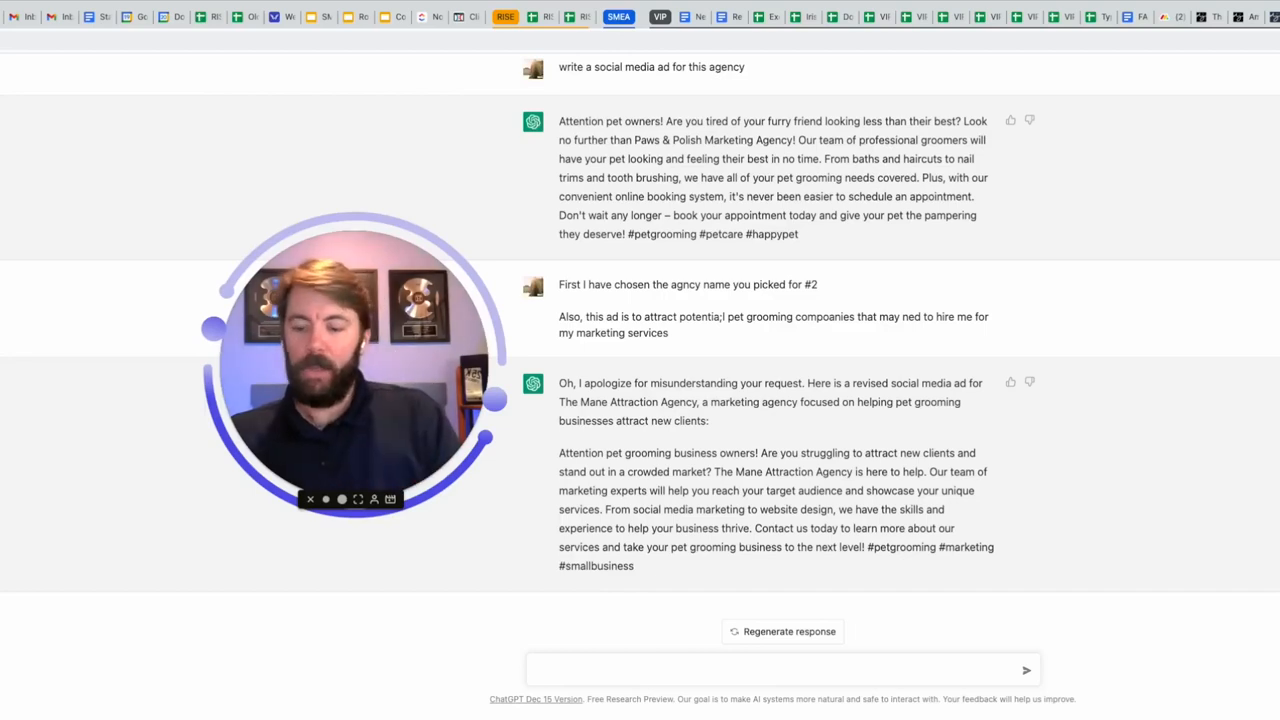
Ask ChatGPT to add wit and humor to the ad and use it for your agency.
text(Add witnand)
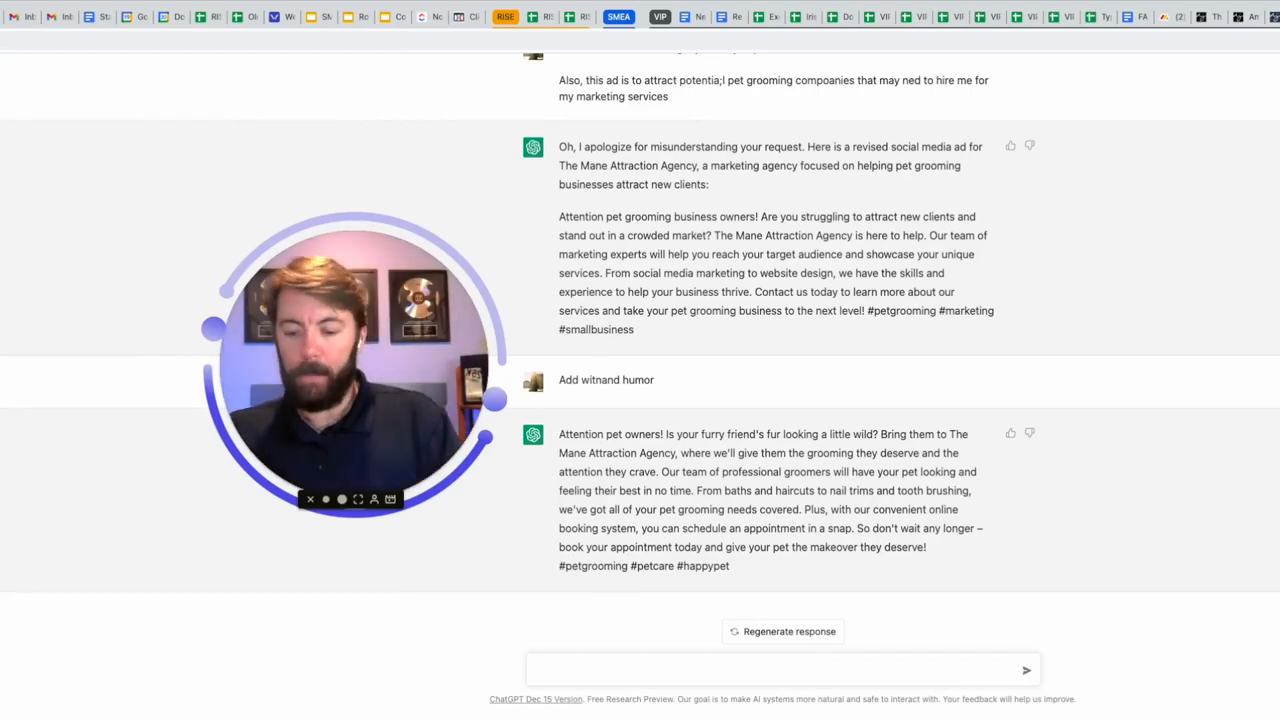
text(Please use)
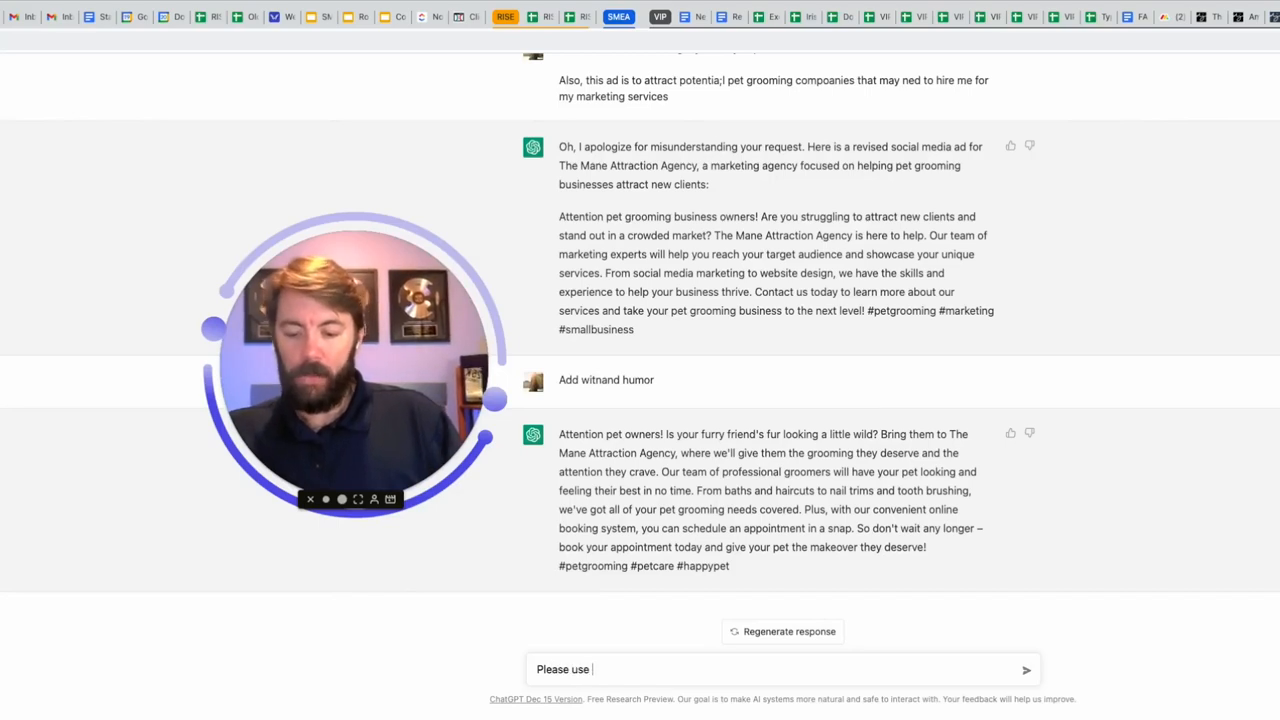
text(for my age)
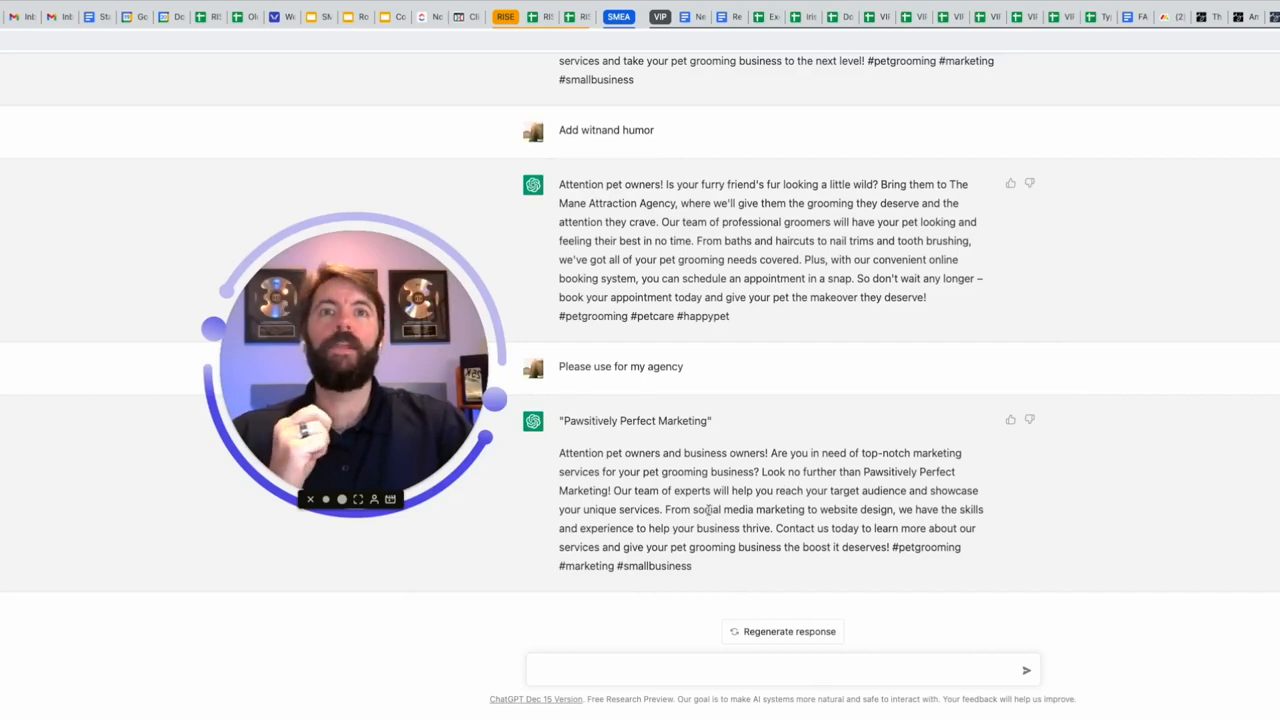
Clarify the agency is The Mane Attraction Agency, whose ads must attract pet groomers.
text(For clarity moving forward)
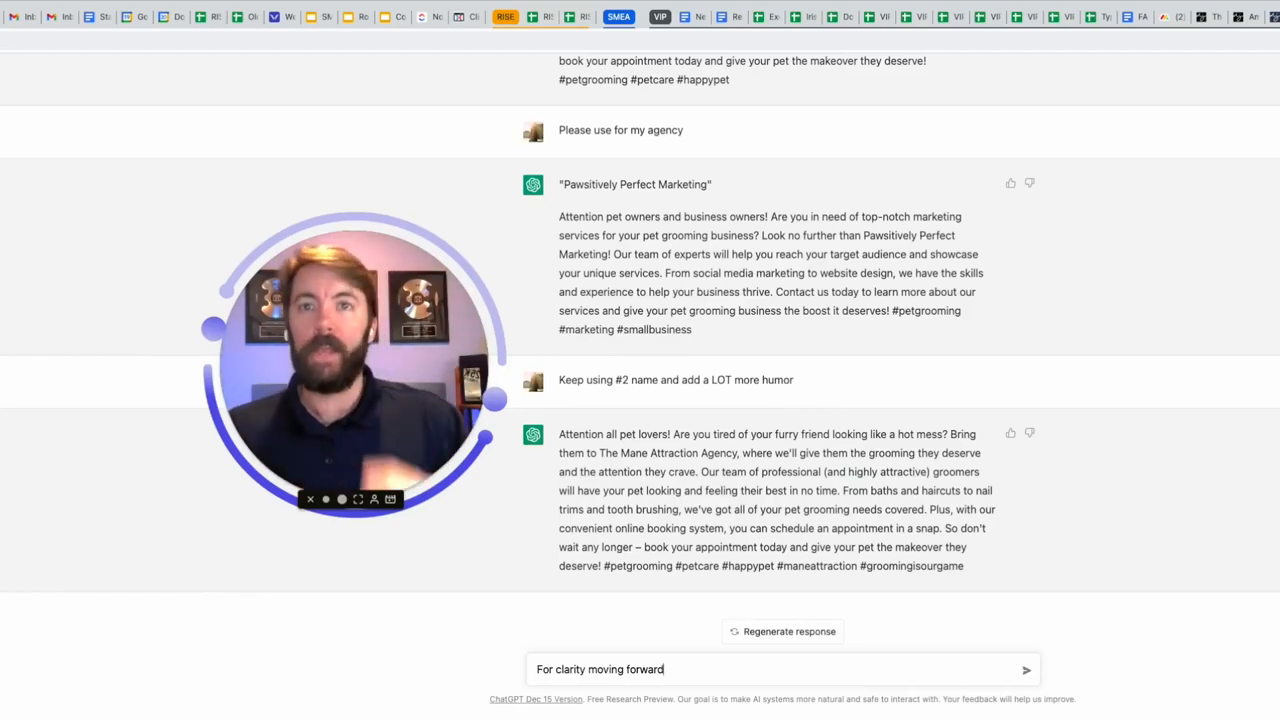
text(, my agency is called the Mane Atraction Agenmc)
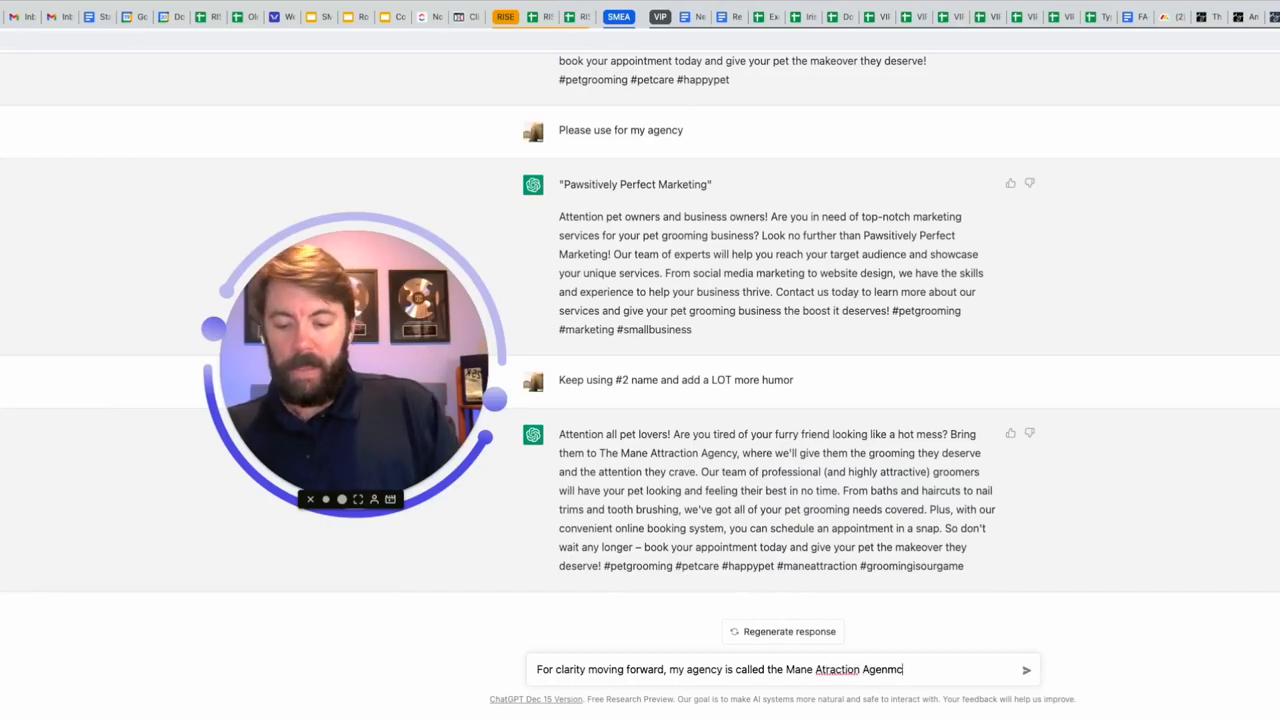
text(, and I am trying to create a)
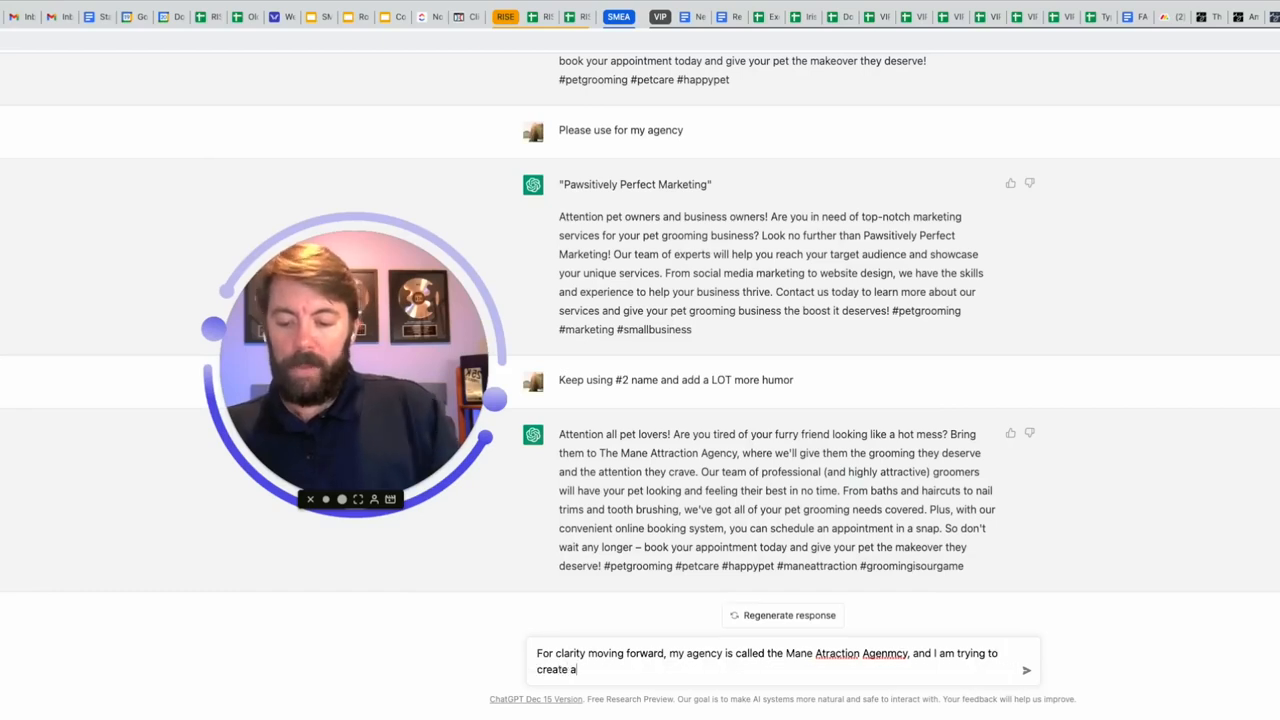
text(ds to attract)
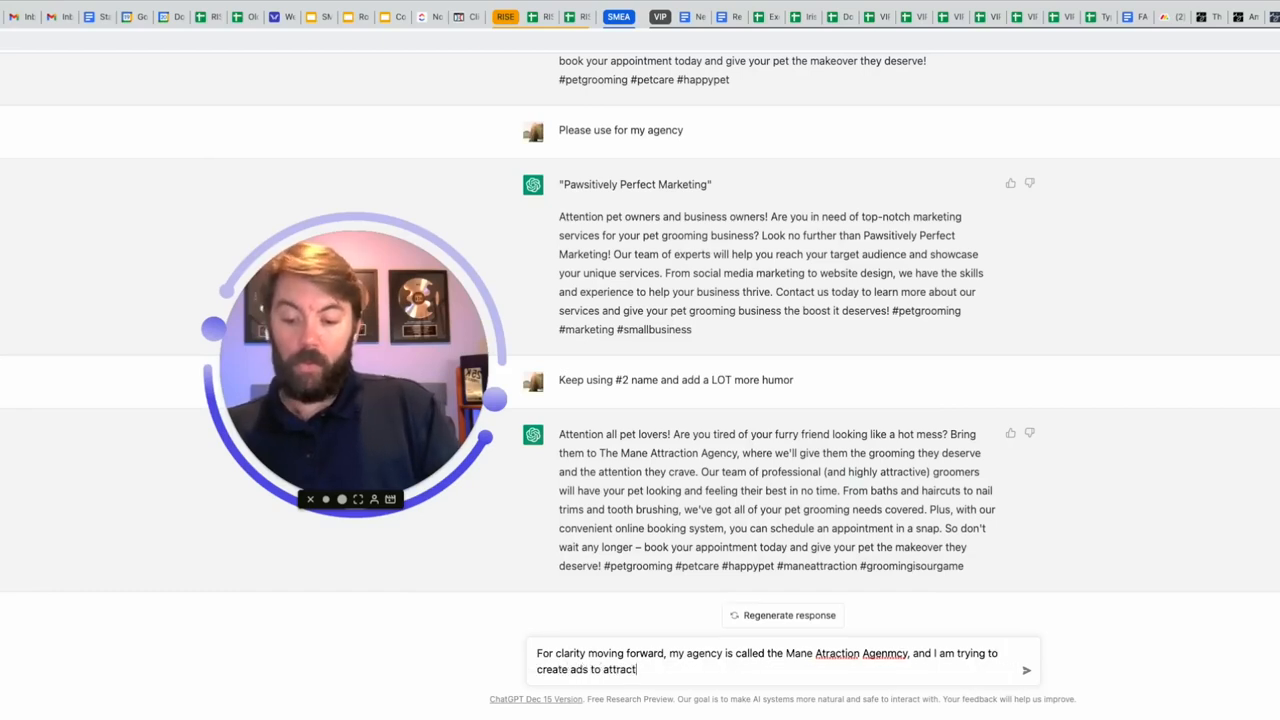
text(pet groomer)
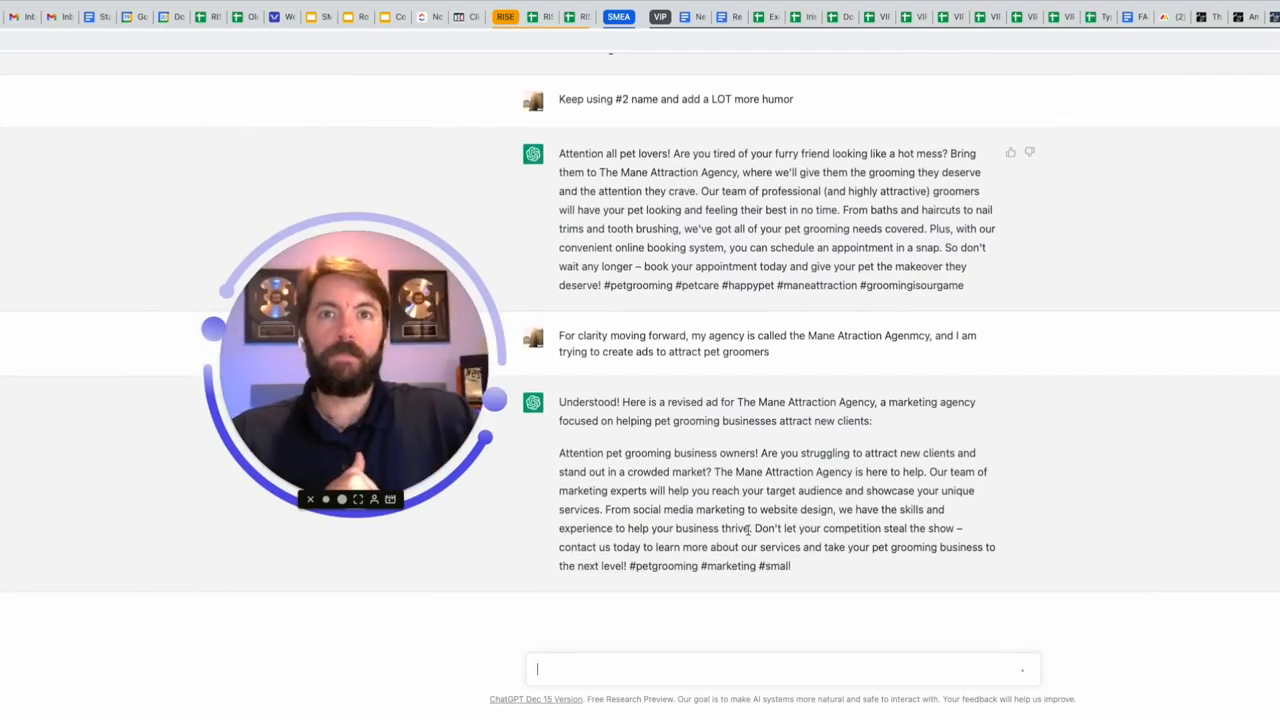
drag(757, 528, 957, 528)
text(Add a lot more humor)
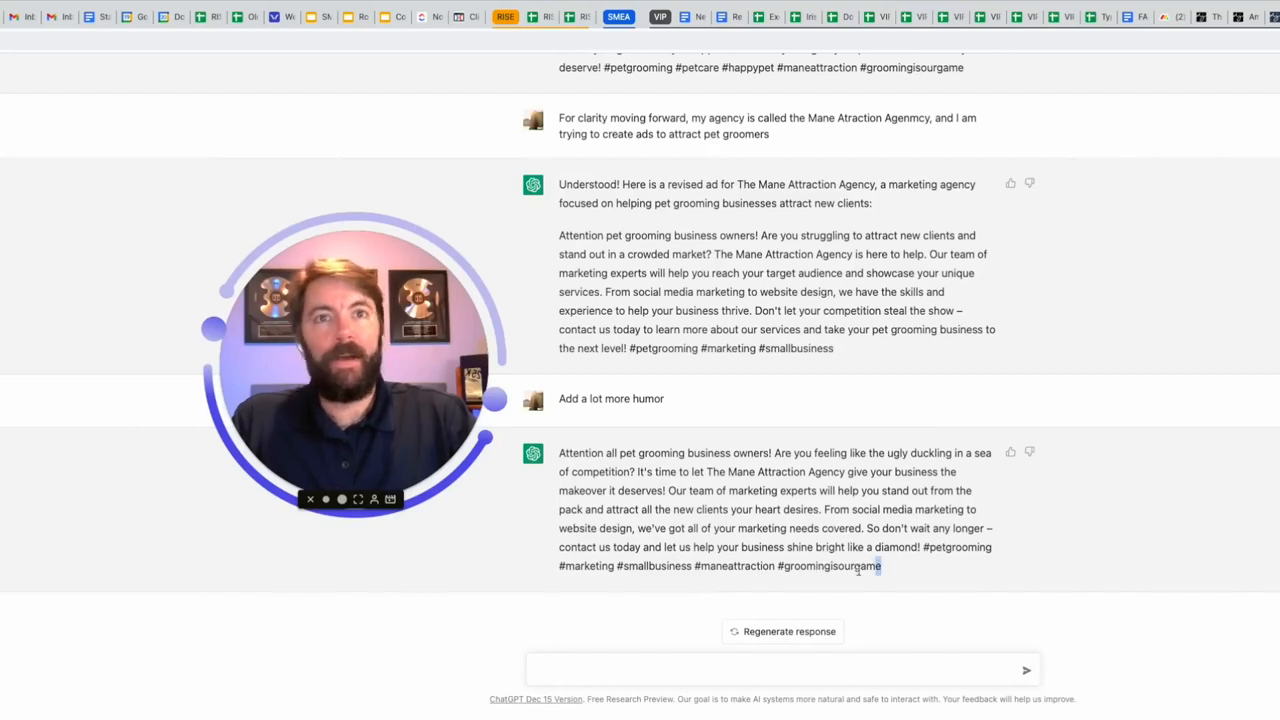
Get a funnier Mane Attraction Agency ad ending with hashtags like #maneattraction.
double_click(830, 566)
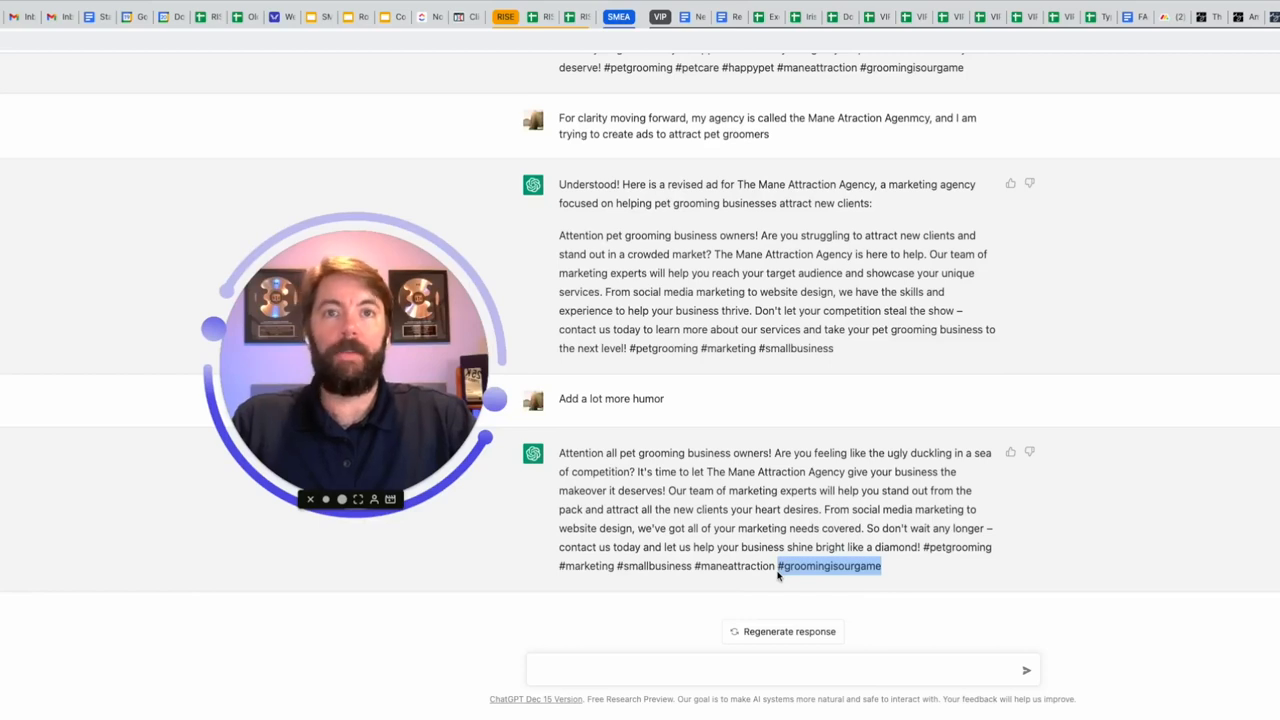
Ask for a landing page headline, then start typing a follow-up request.
text(Now)
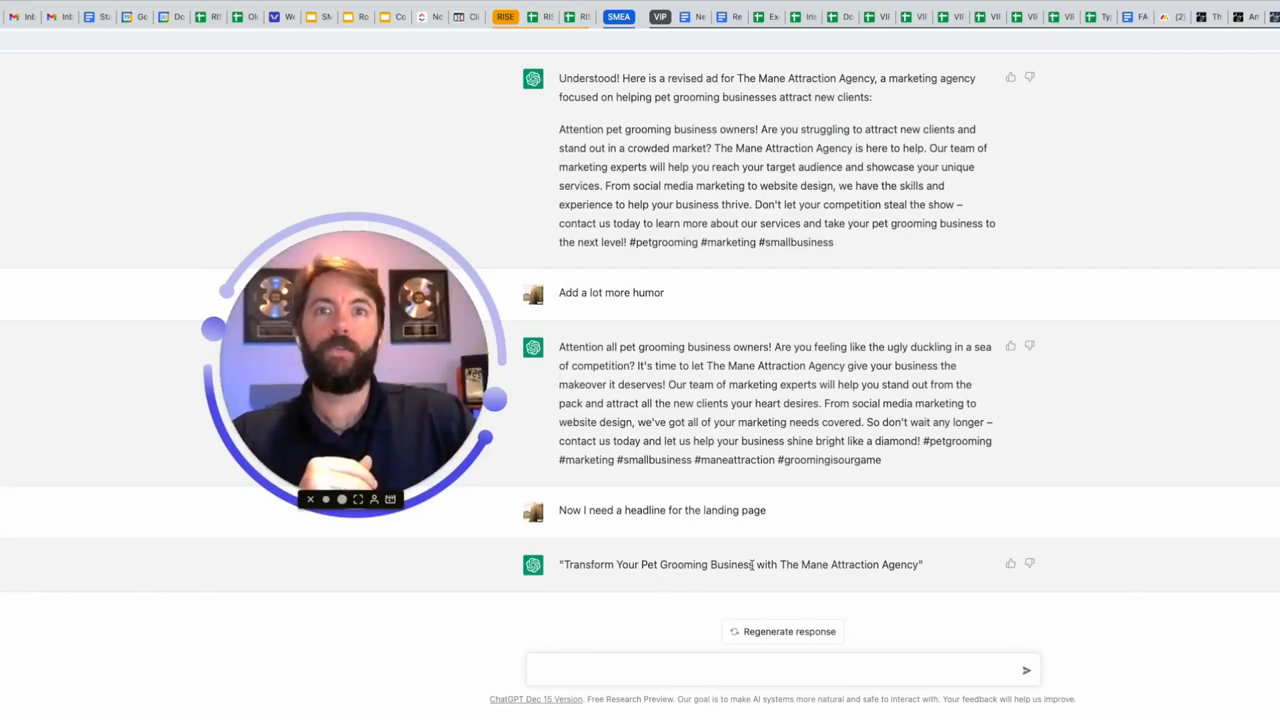
text(Ok, give me)
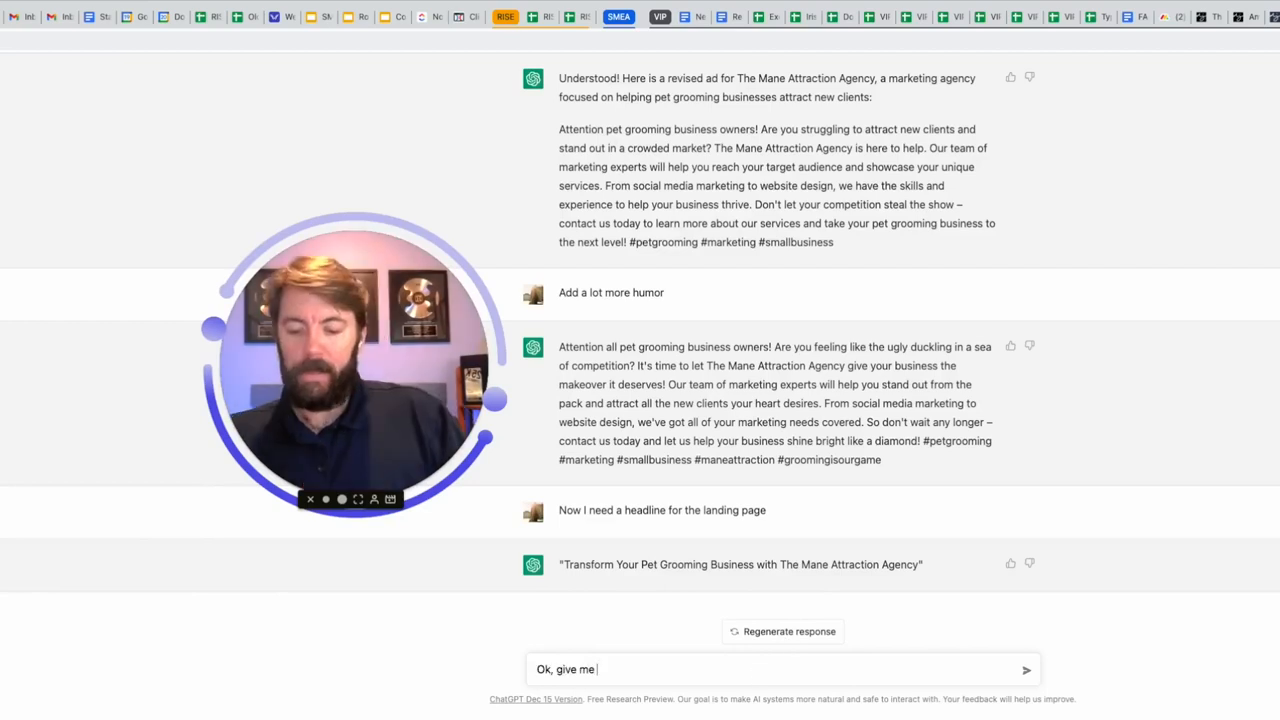
Ask for 5 more landing page headlines and make them even more witty.
text(5 more and make them)
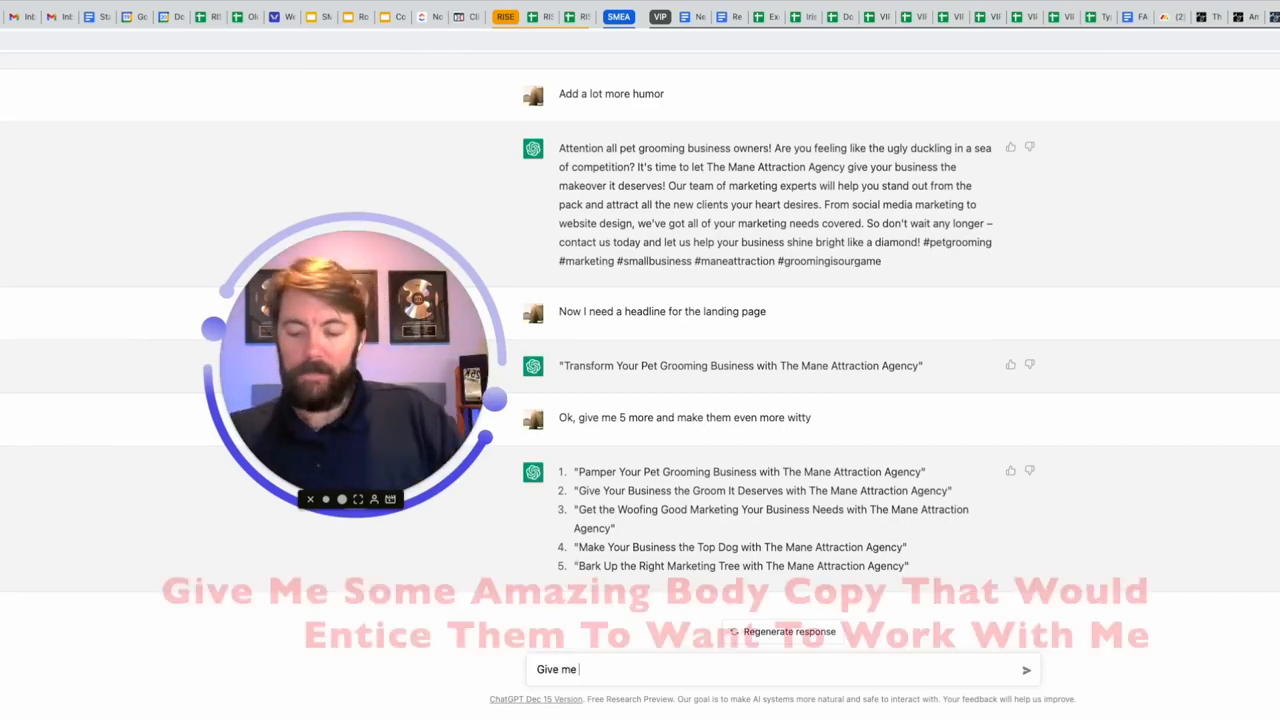
Request amazing landing page body copy enticing pet grooming owners to work with you.
text(some amazing body copy that)
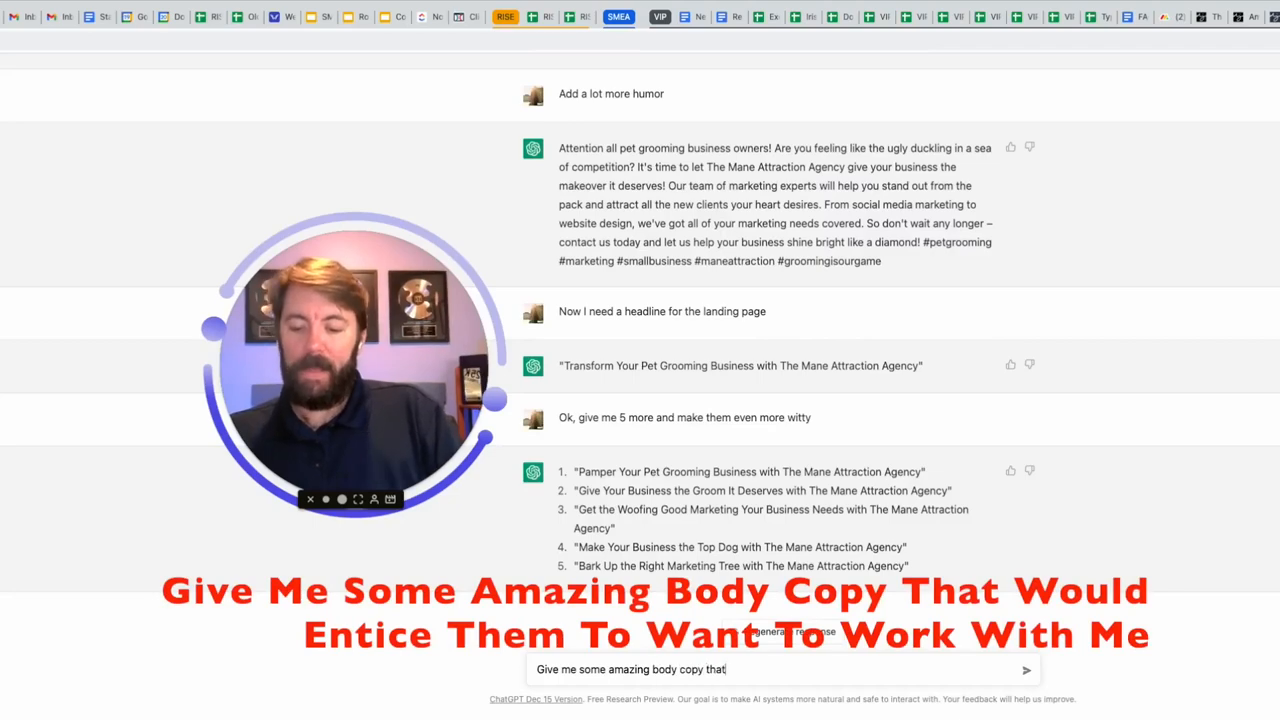
text(would entice them to want)
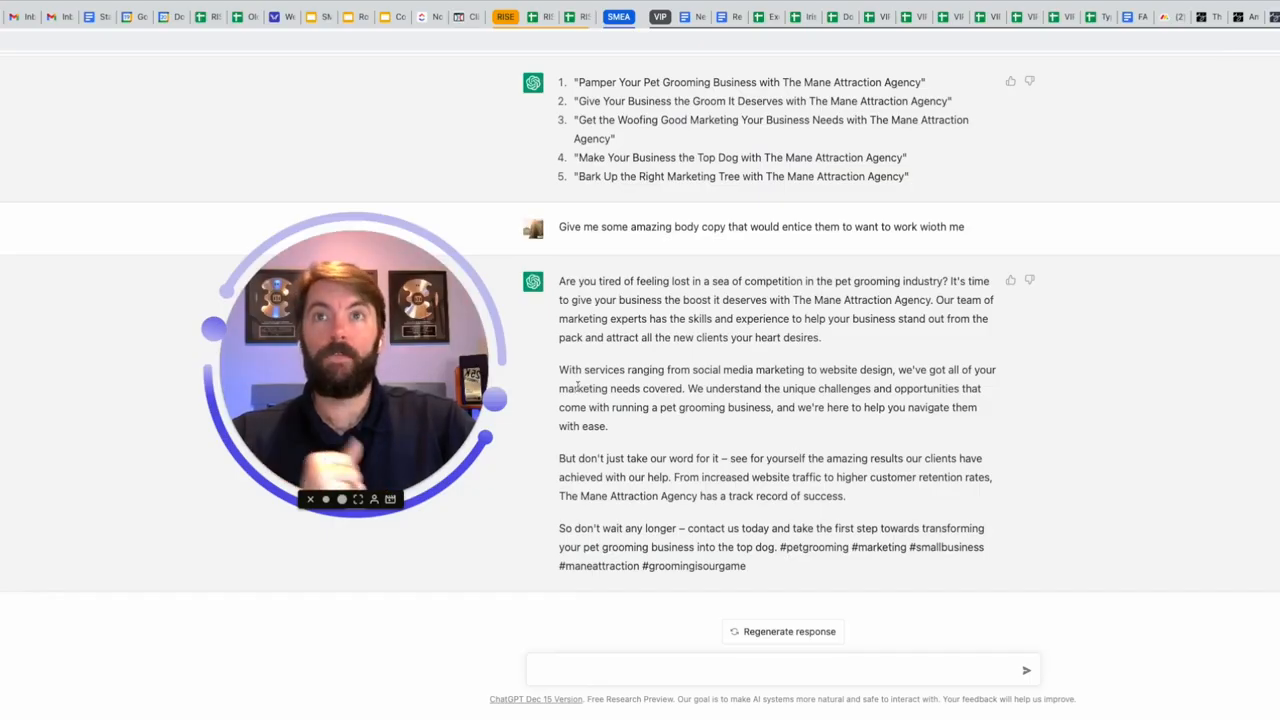
drag(559, 280, 668, 318)
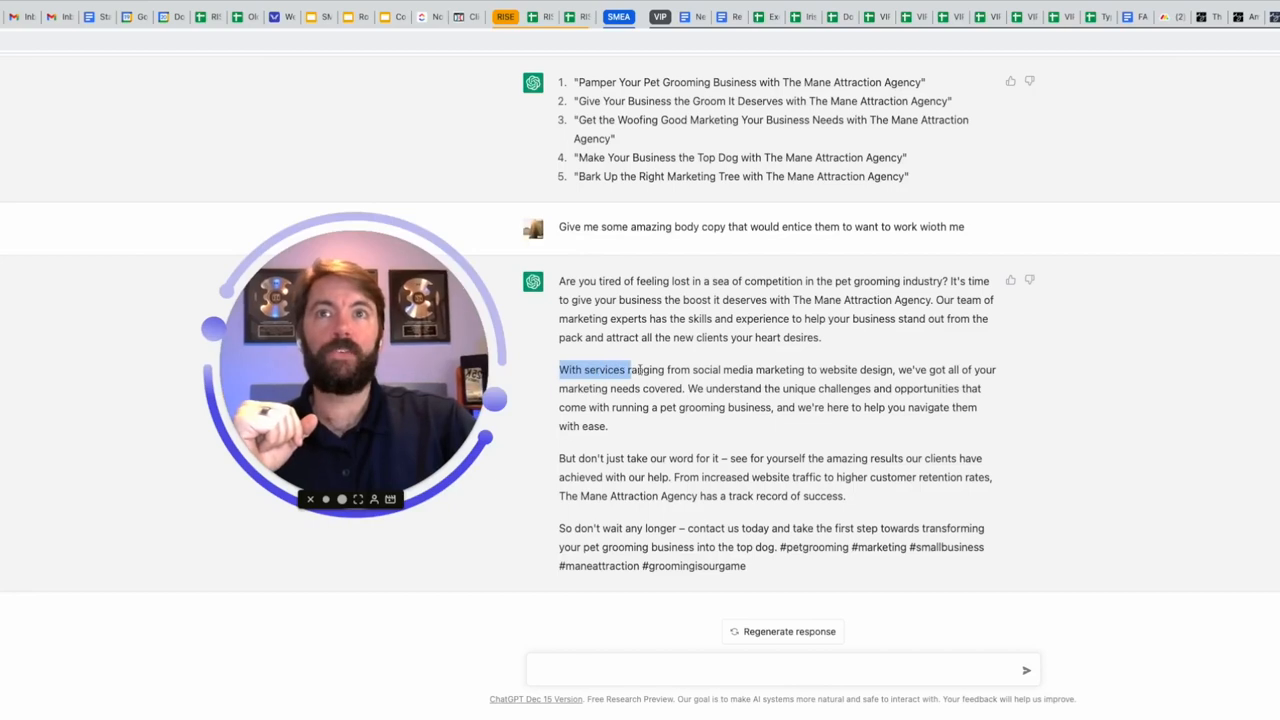
drag(558, 369, 920, 369)
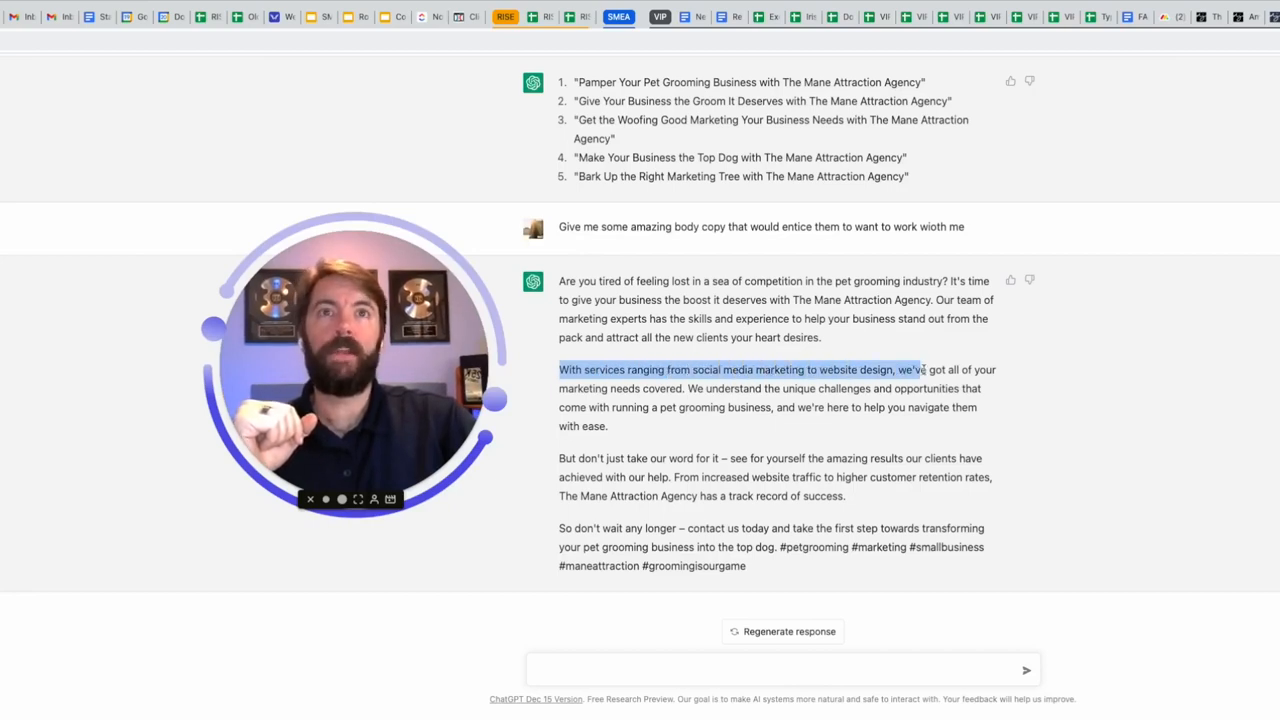
drag(910, 369, 1000, 390)
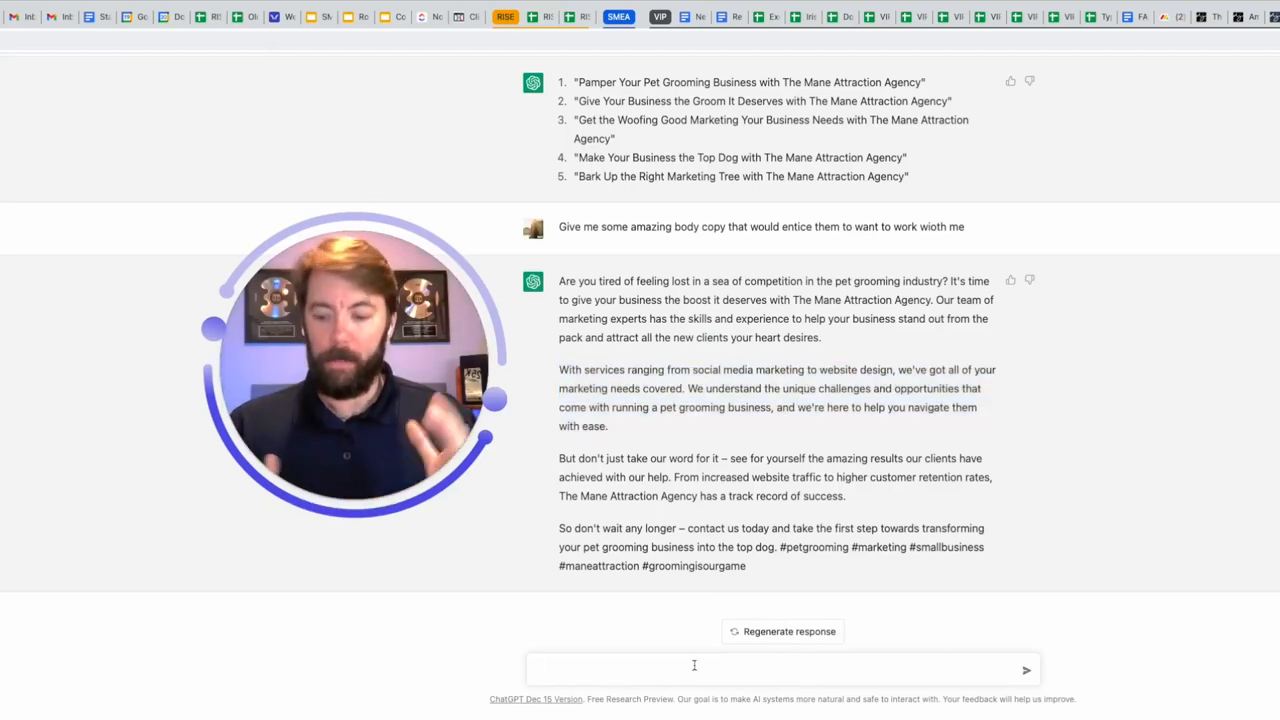
Ask ChatGPT for a lead magnet these pet grooming owners can grab on the landing page.
text(come up wi)
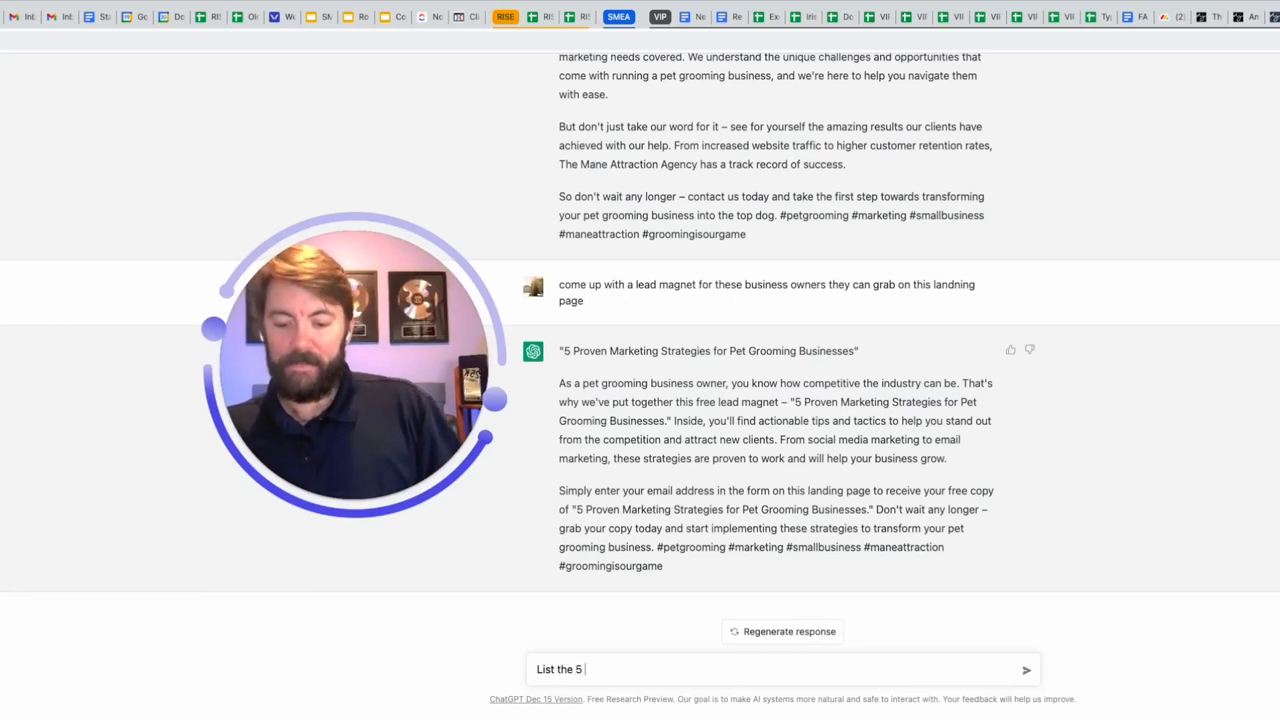
Ask ChatGPT to list the 5 tips with details and read through them.
text(tips and)
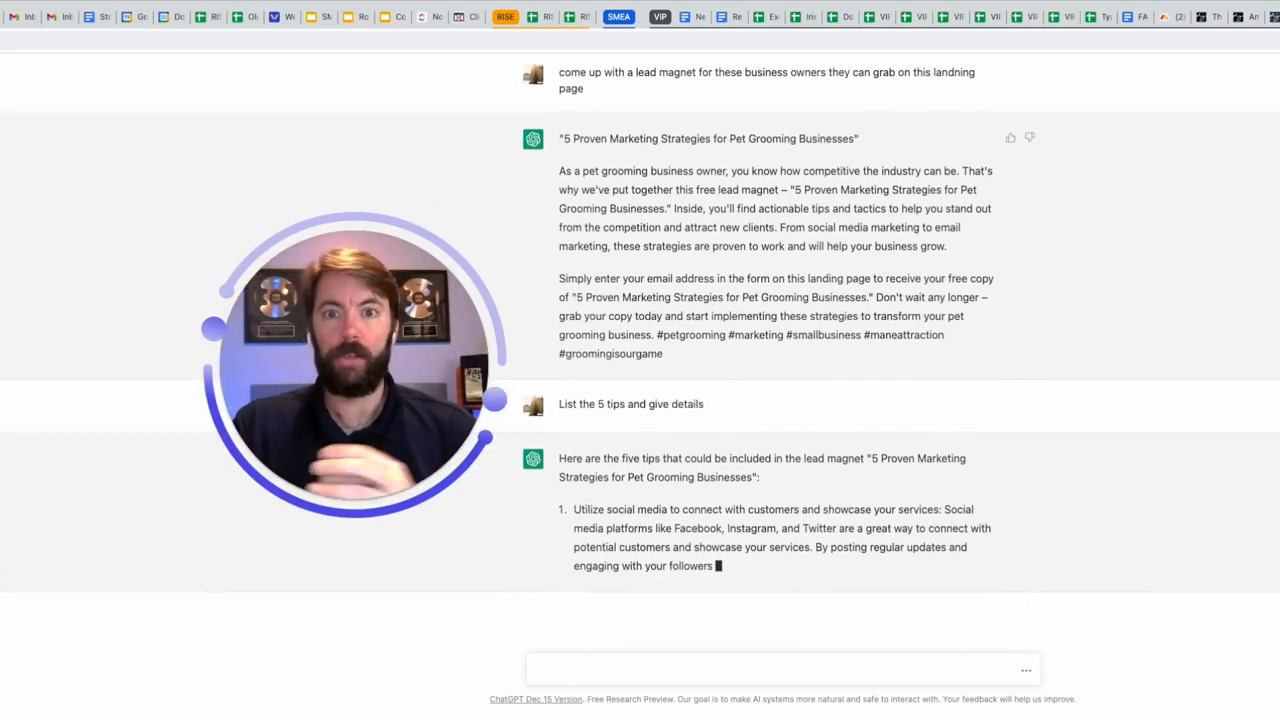
scroll(down, 3)
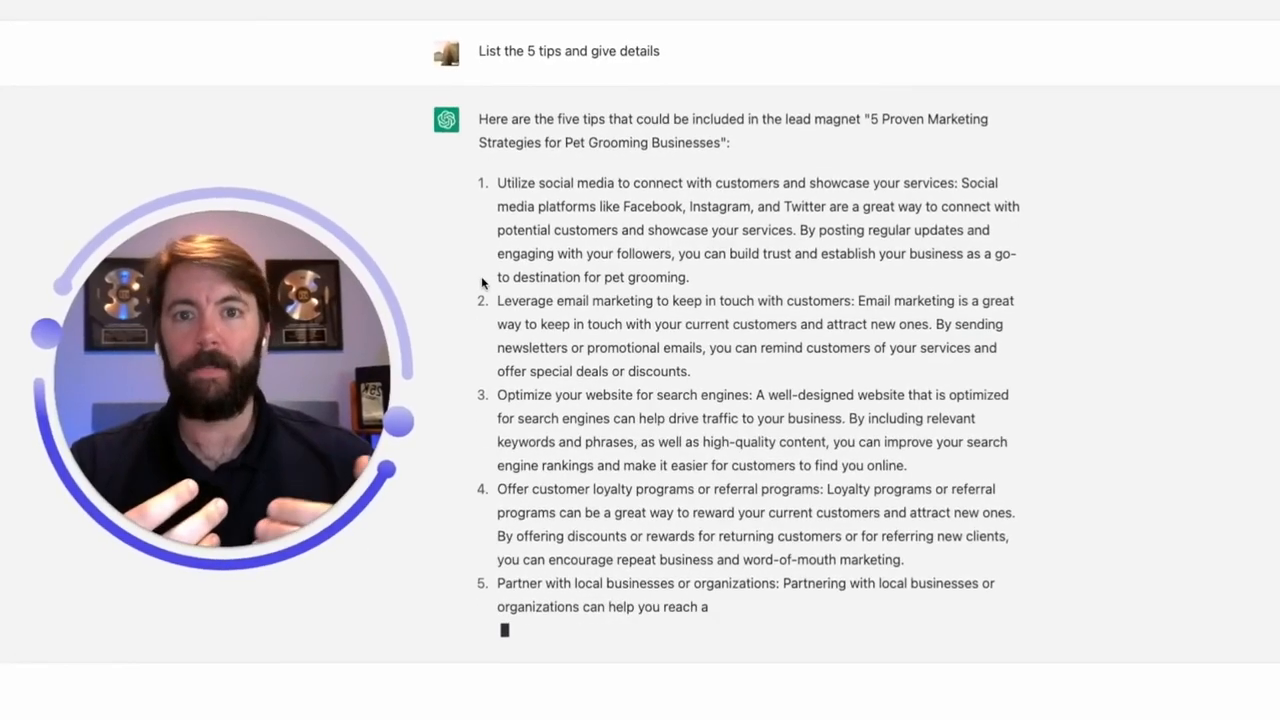
scroll(down, 3)
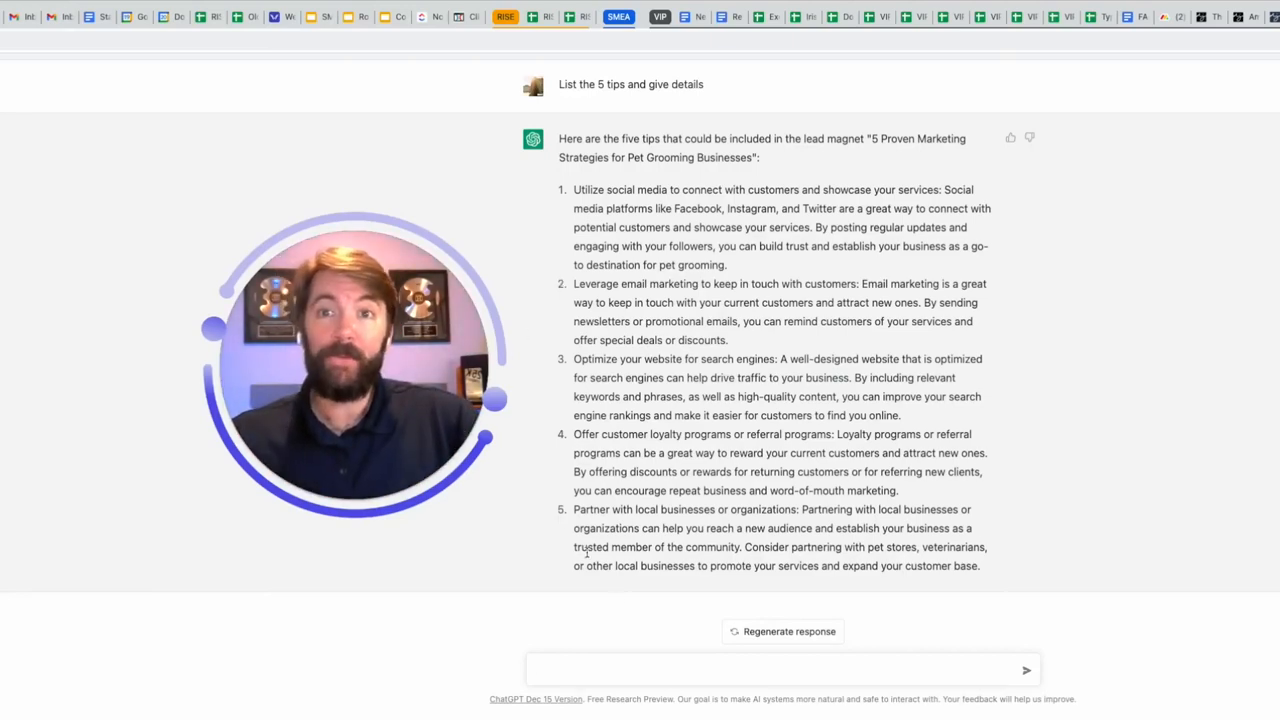
Request a 5-email sequence with subject lines to attract these prospects to book a call.
text(Wr)
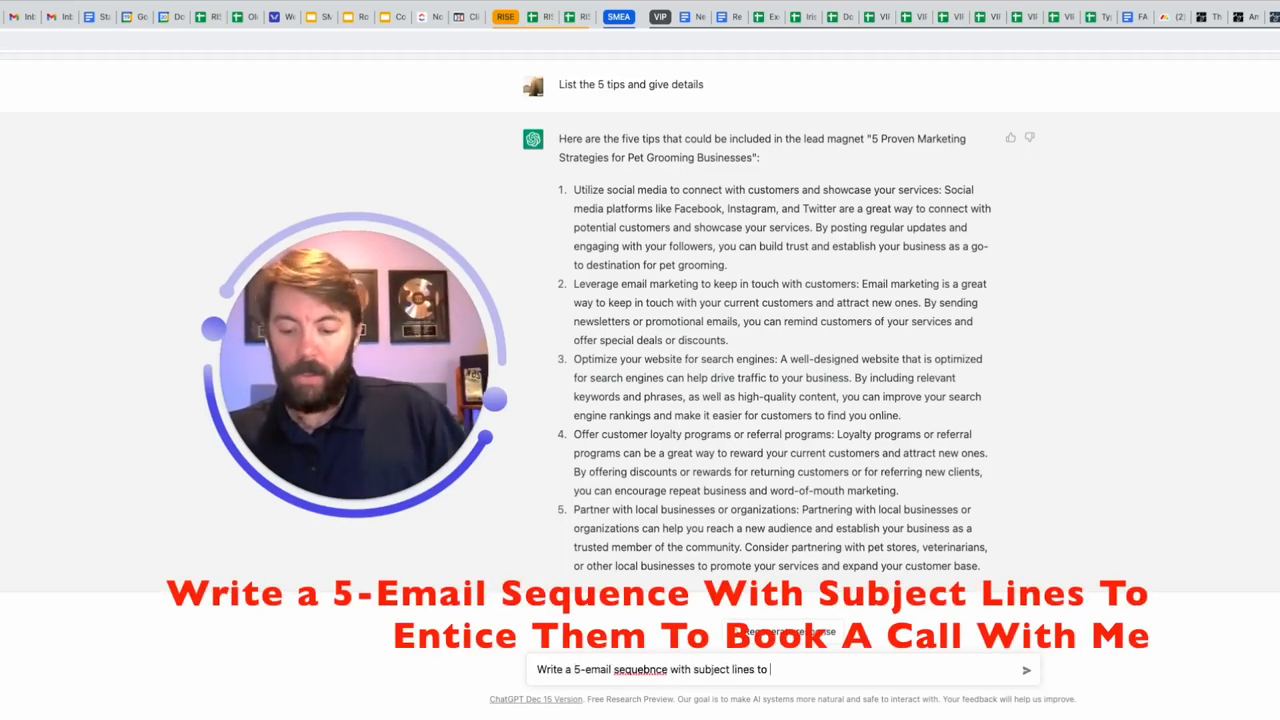
text(attract these prospect)
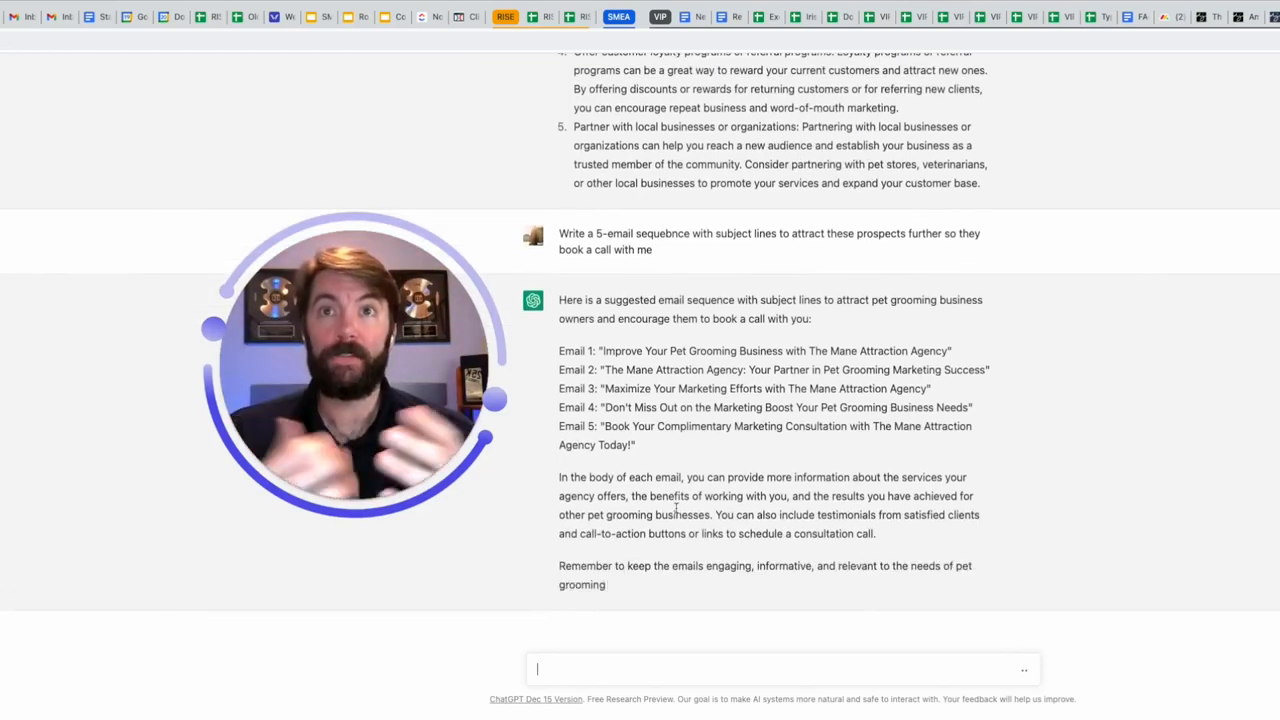
Paste 'Email 1: Improve Your Pet Grooming Business with The Mane Attraction Agency' into a new message.
scroll(down, 3)
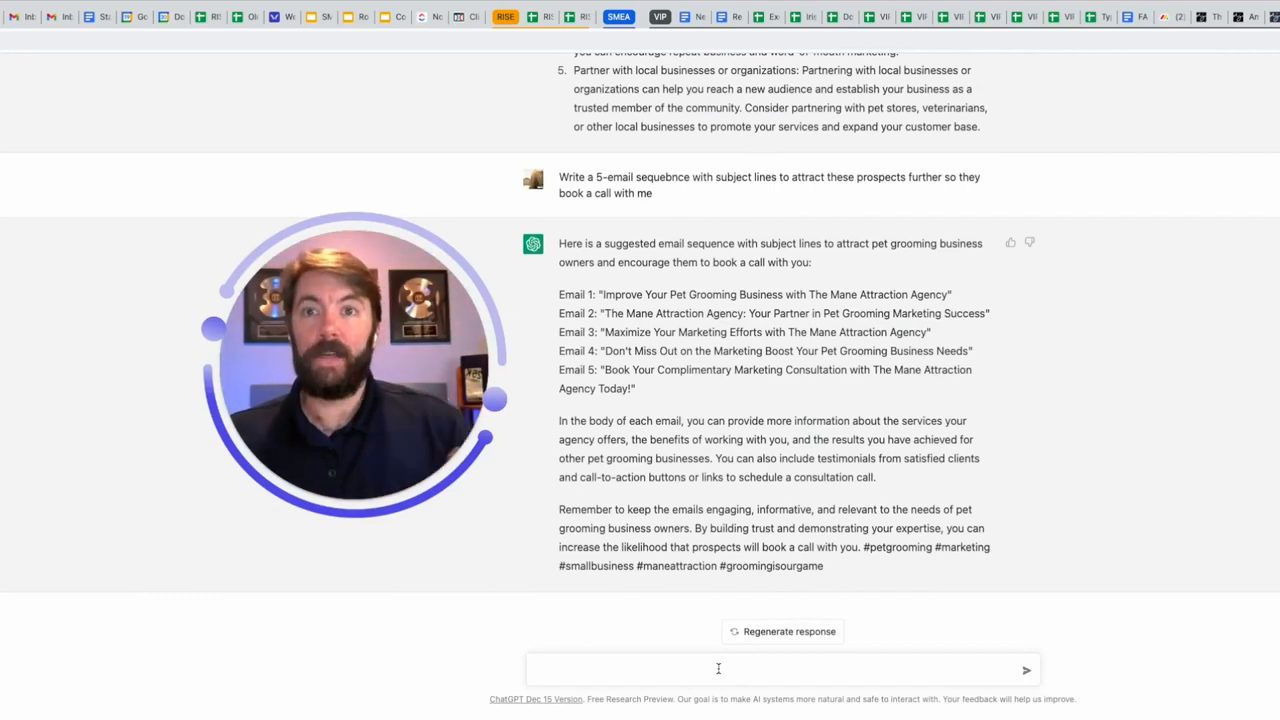
text(Email 1: "Improve Your Pet Grooming Business with The Mane Attraction Agency")
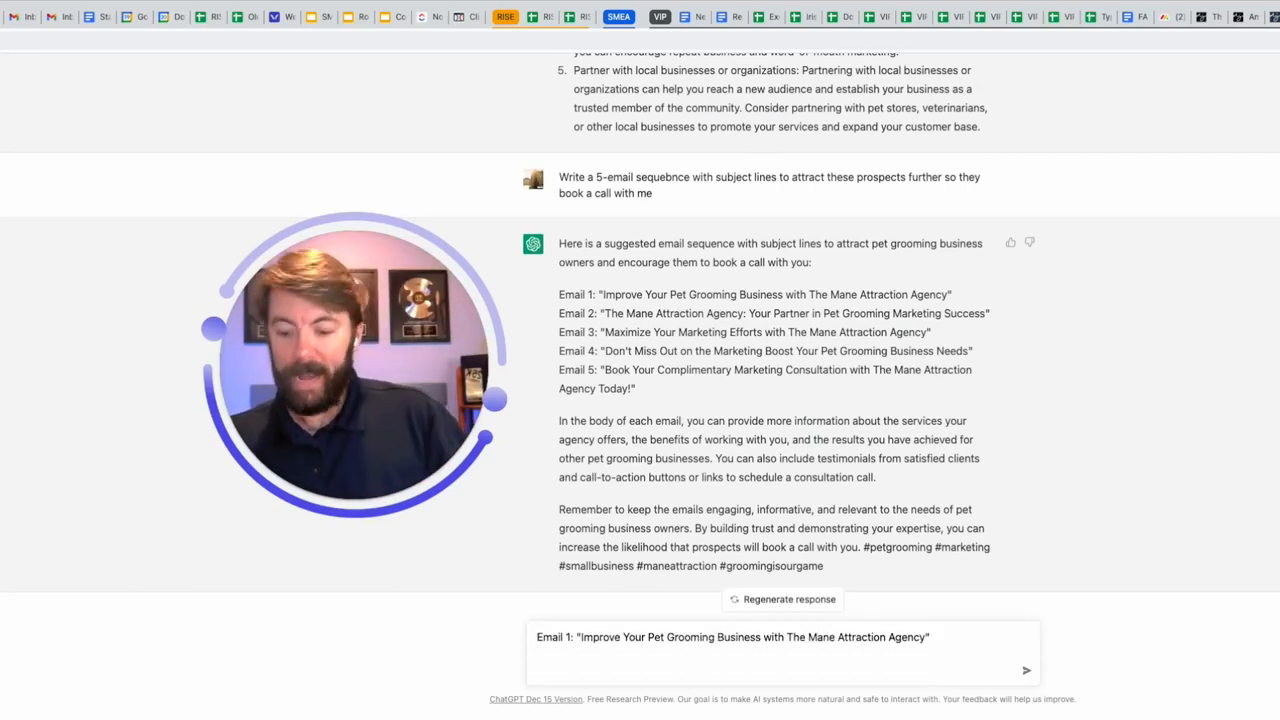